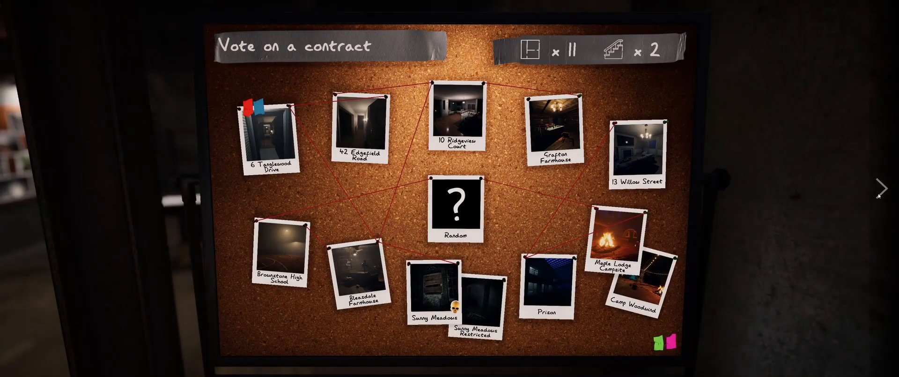
Pick the 6 Tanglewood Drive contract, ready up, and start the investigation with the team.
left_click(267, 134)
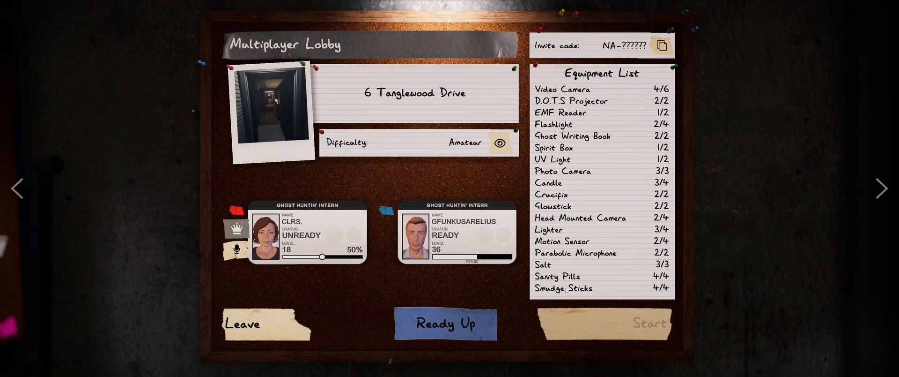
left_click(444, 324)
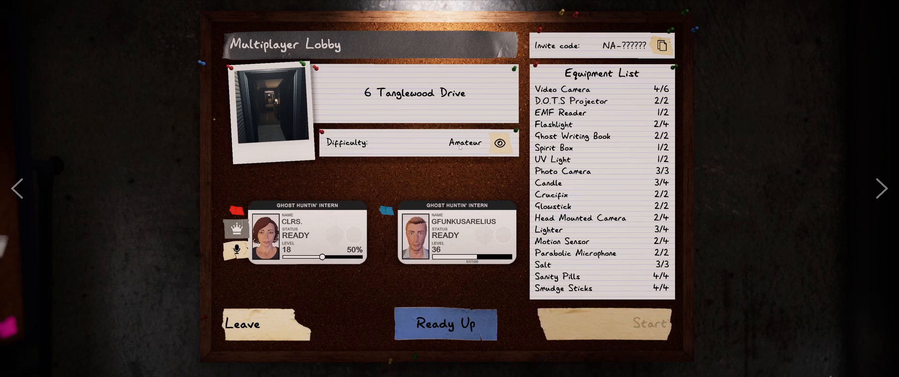
left_click(445, 323)
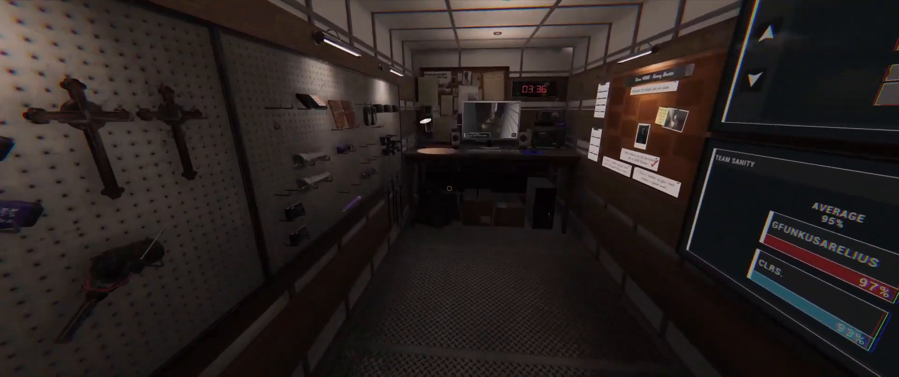
mouse_move(449, 188)
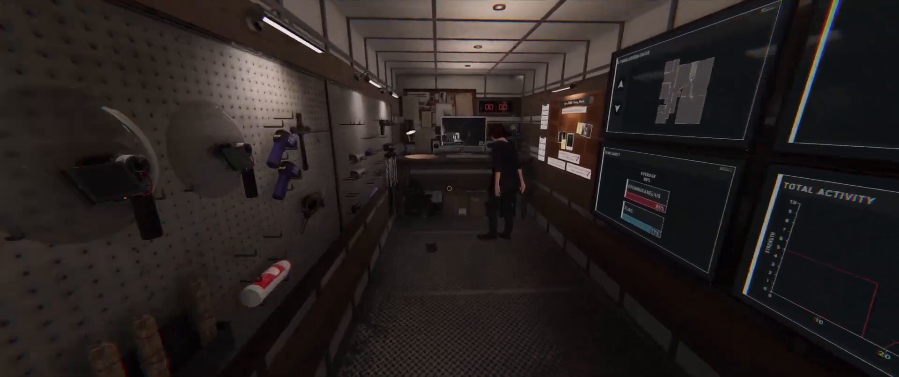
key("j")
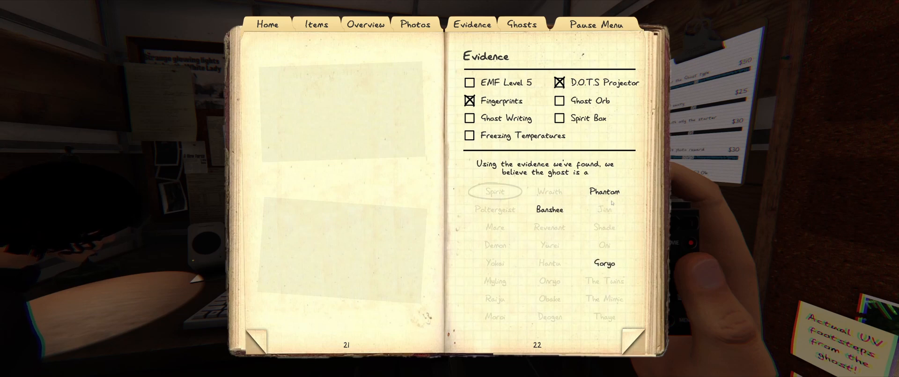
left_click(495, 245)
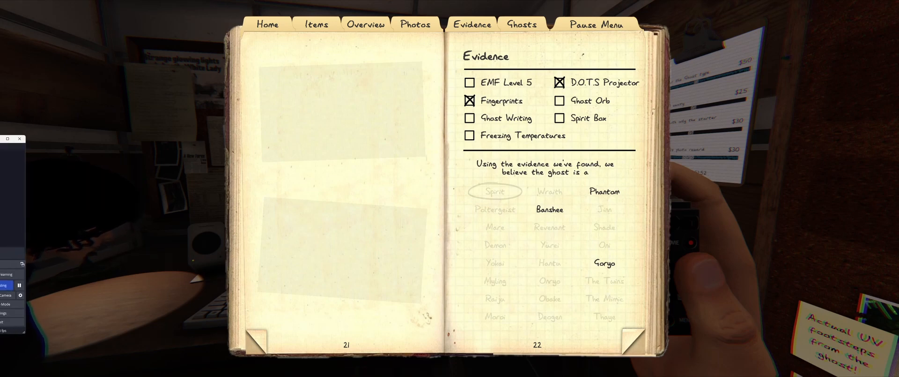
left_click(604, 245)
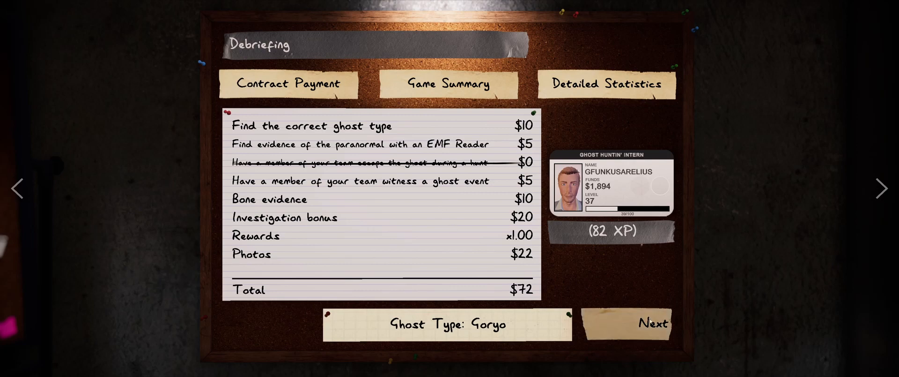
Leave the $72 Goryo debriefing with Next to return to the multiplayer lobby.
left_click(652, 323)
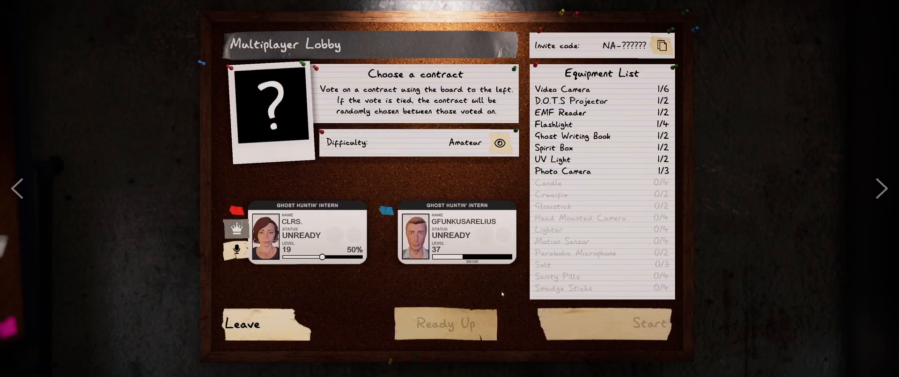